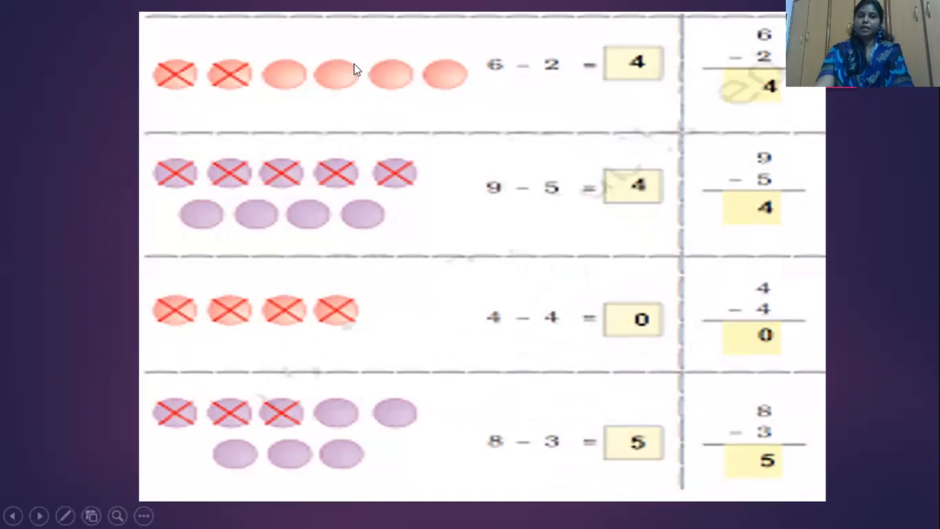
pyautogui.moveTo(397, 75)
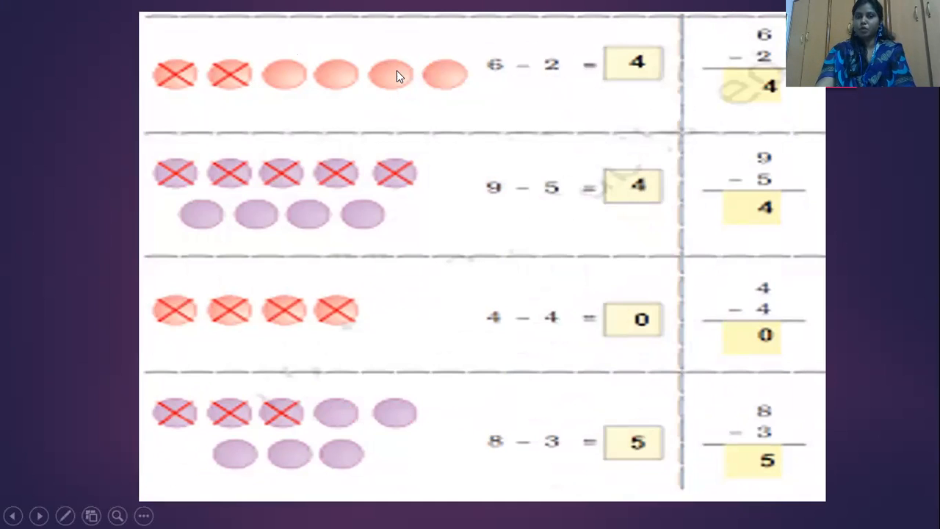
pyautogui.moveTo(158, 77)
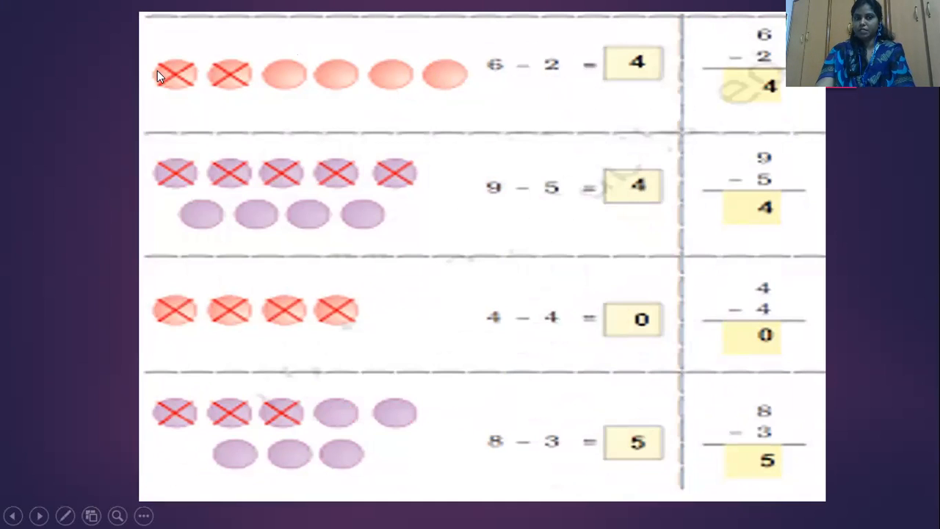
pyautogui.moveTo(290, 84)
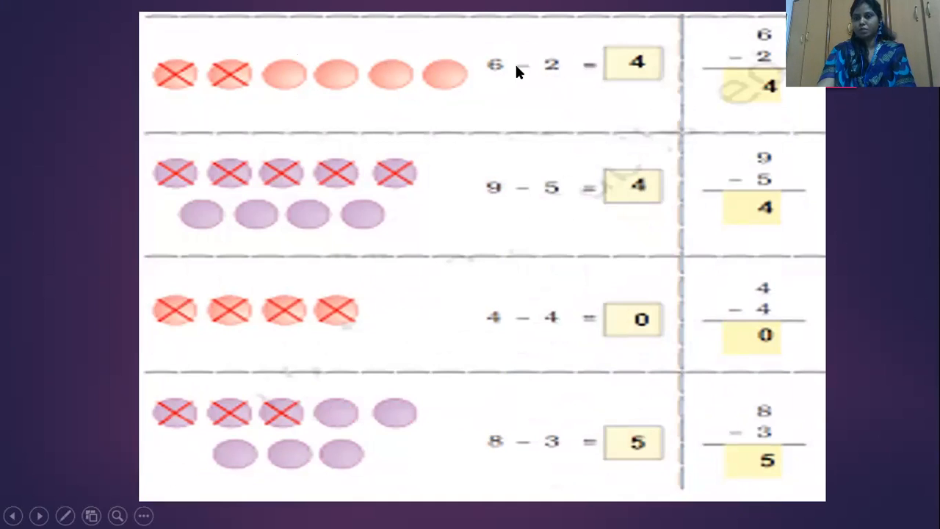
pyautogui.moveTo(552, 82)
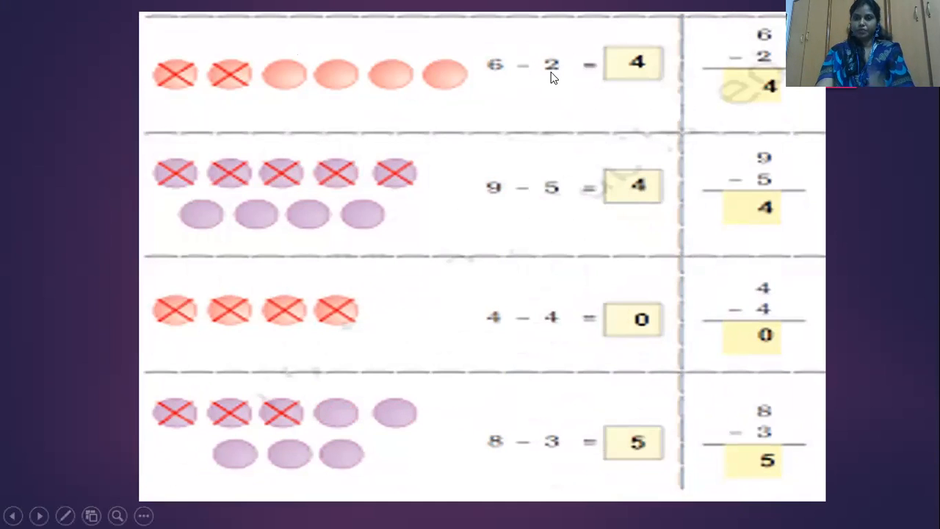
pyautogui.moveTo(164, 103)
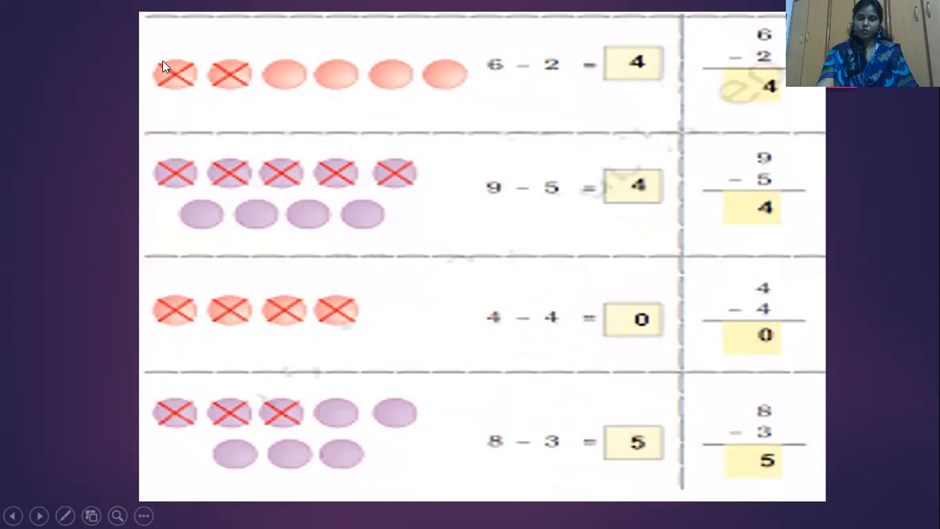
pyautogui.moveTo(267, 103)
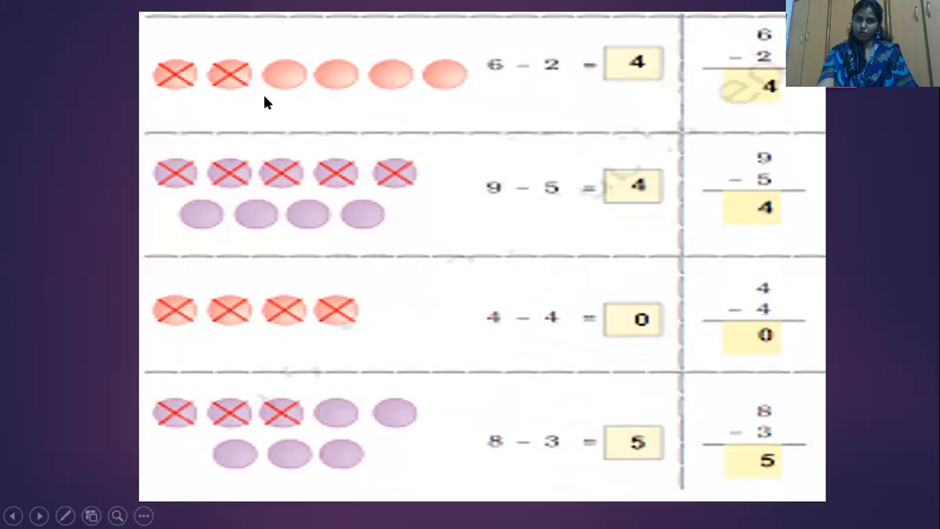
pyautogui.moveTo(484, 88)
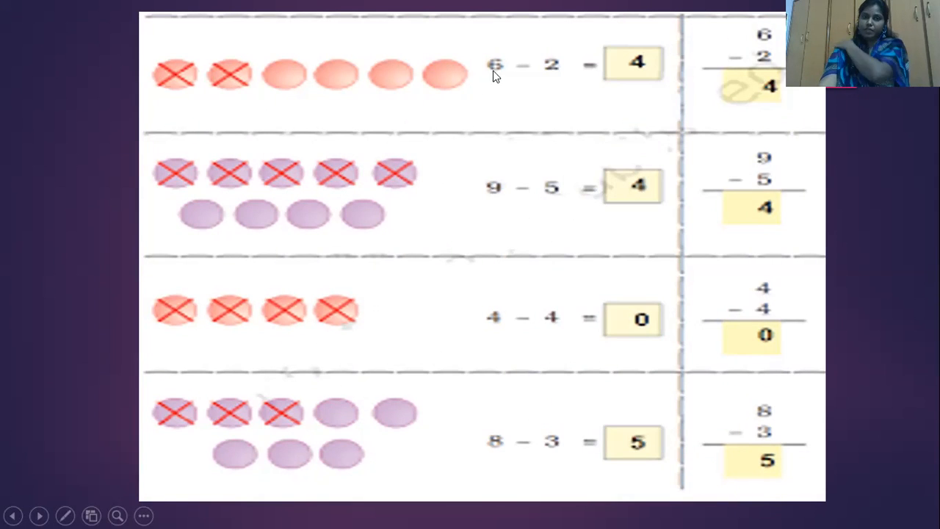
pyautogui.moveTo(290, 79)
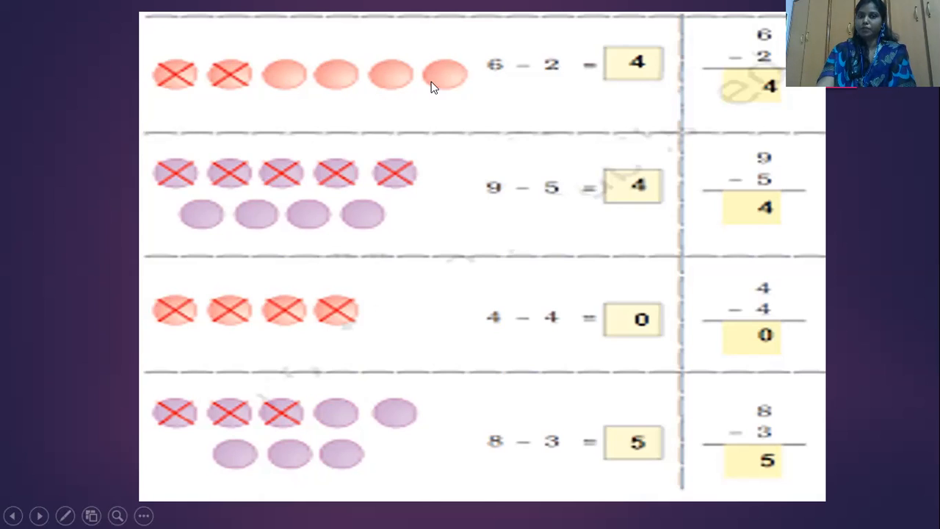
pyautogui.moveTo(635, 67)
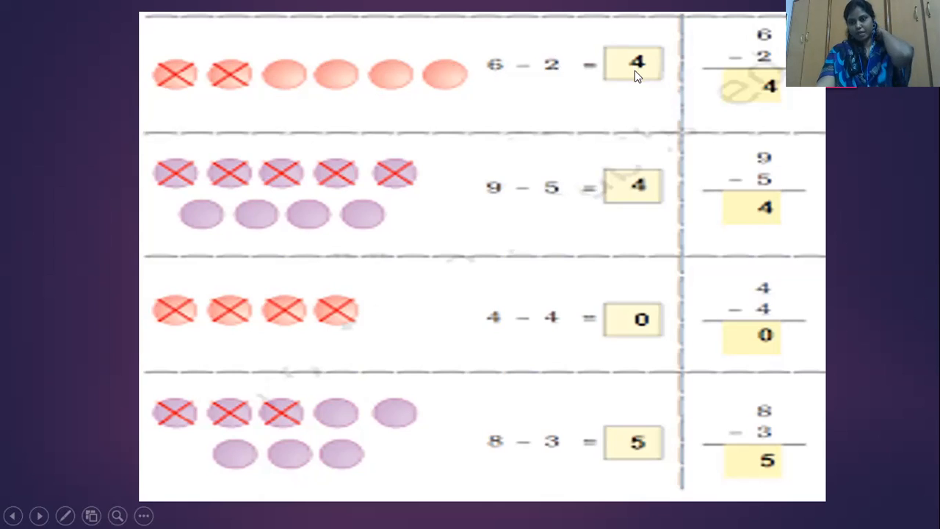
pyautogui.moveTo(257, 171)
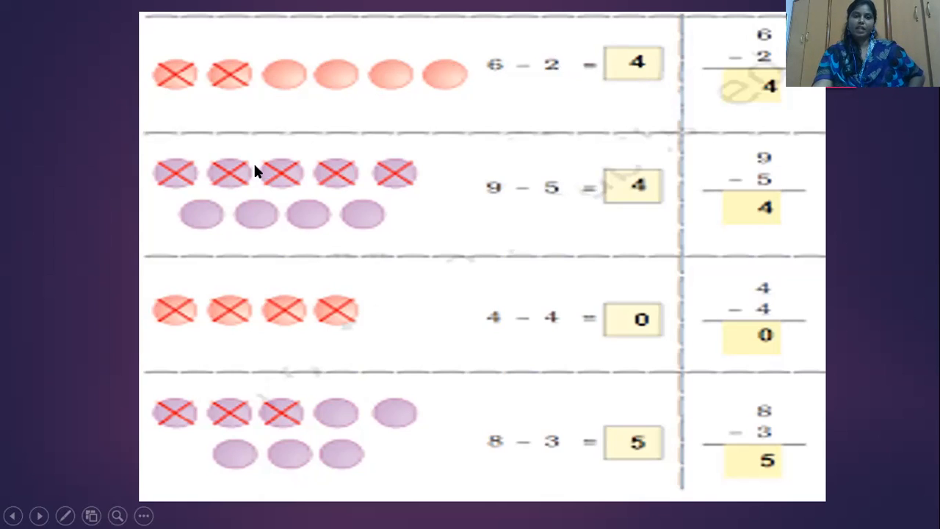
pyautogui.moveTo(189, 180)
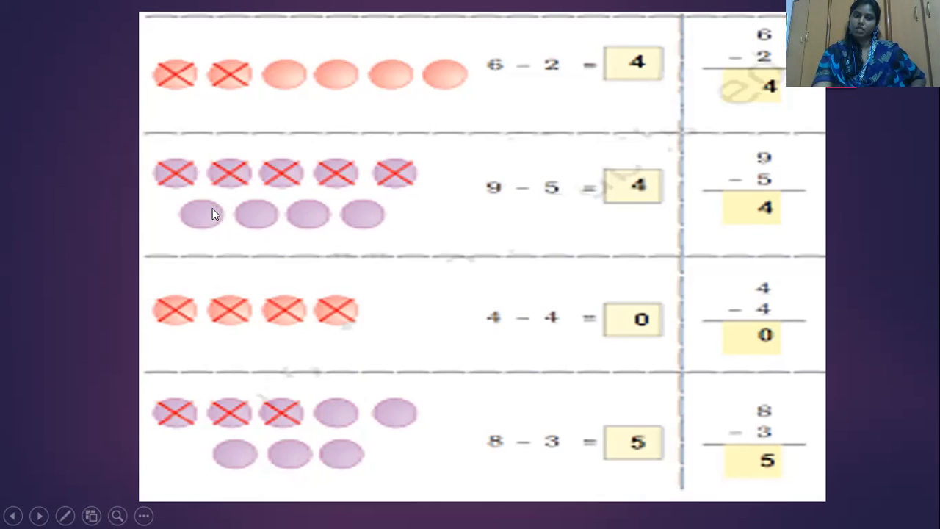
pyautogui.moveTo(521, 186)
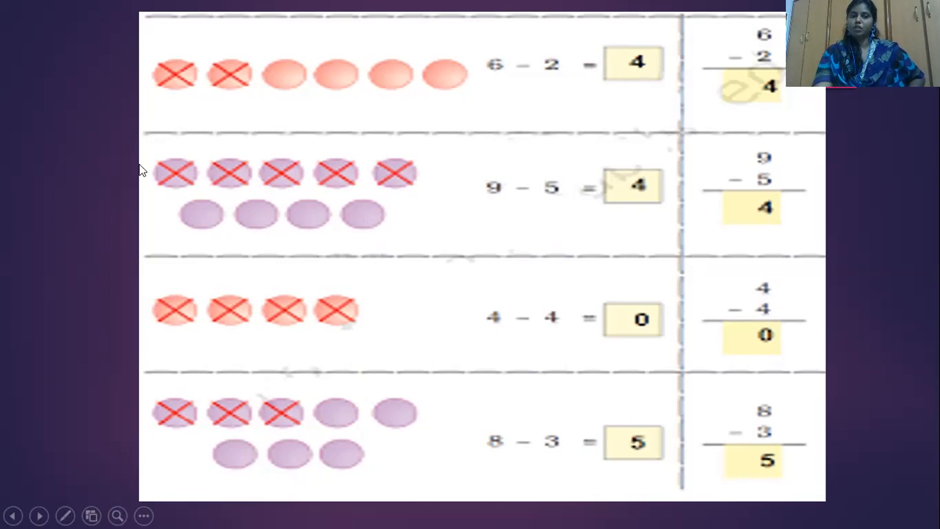
pyautogui.moveTo(205, 163)
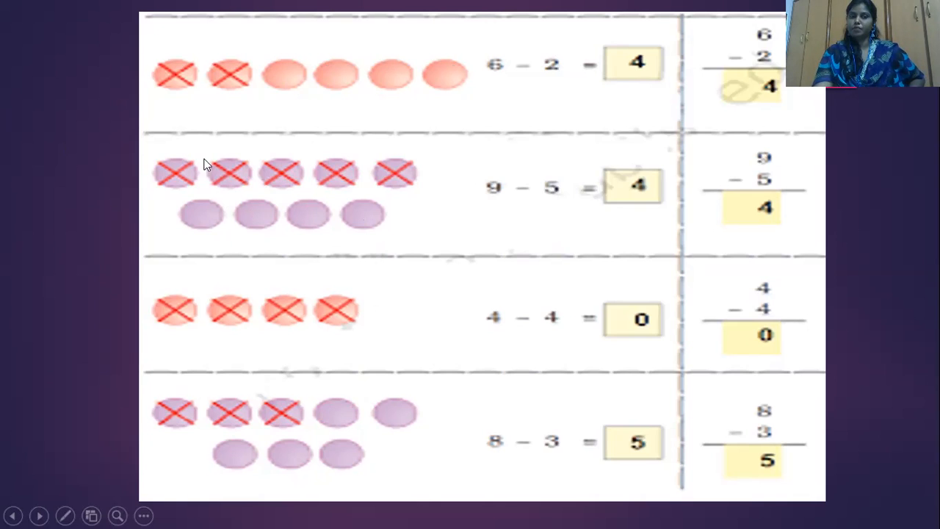
pyautogui.moveTo(339, 184)
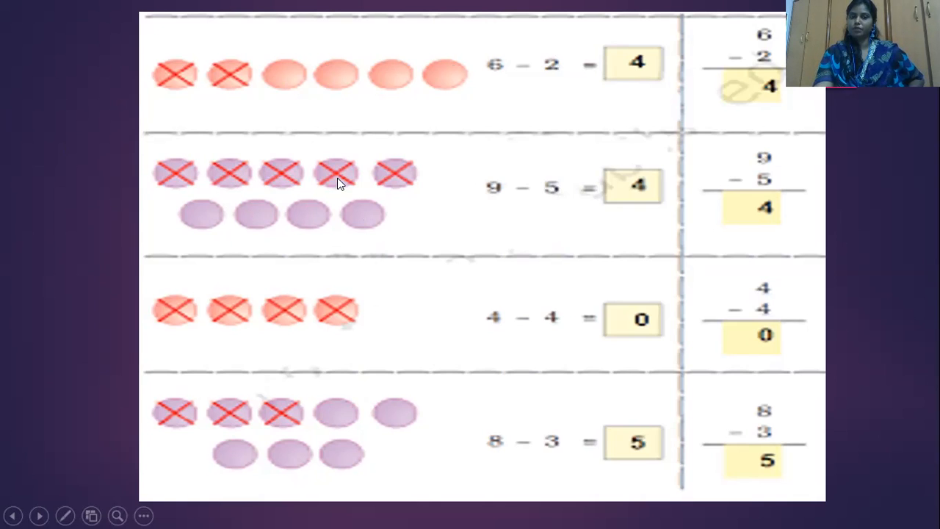
pyautogui.moveTo(218, 199)
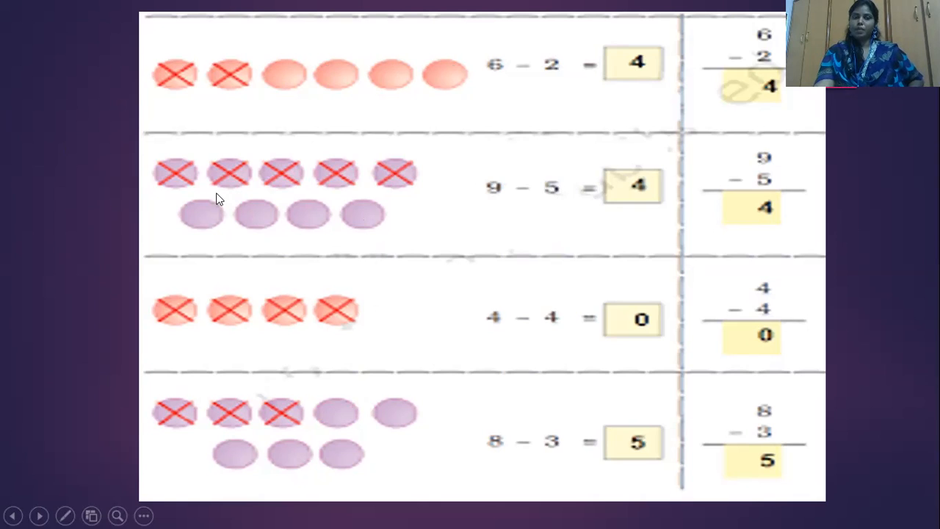
pyautogui.moveTo(293, 226)
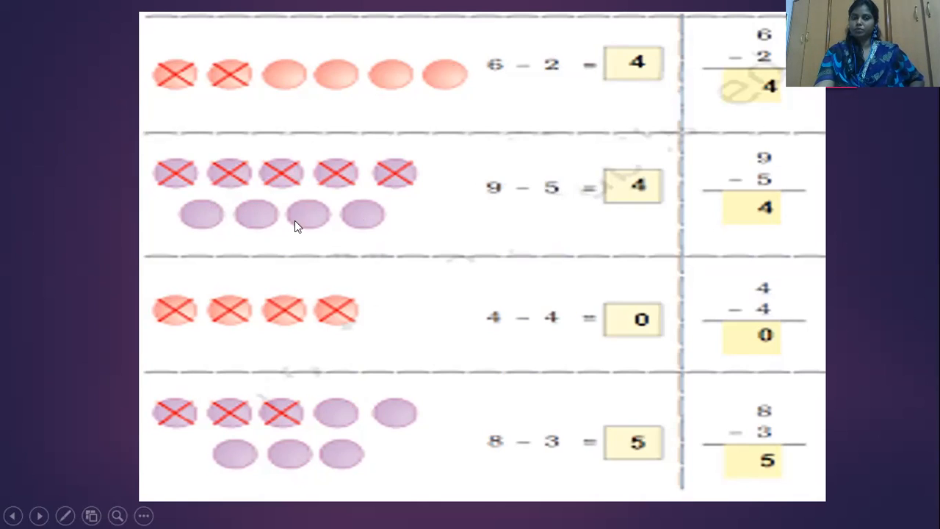
pyautogui.moveTo(575, 133)
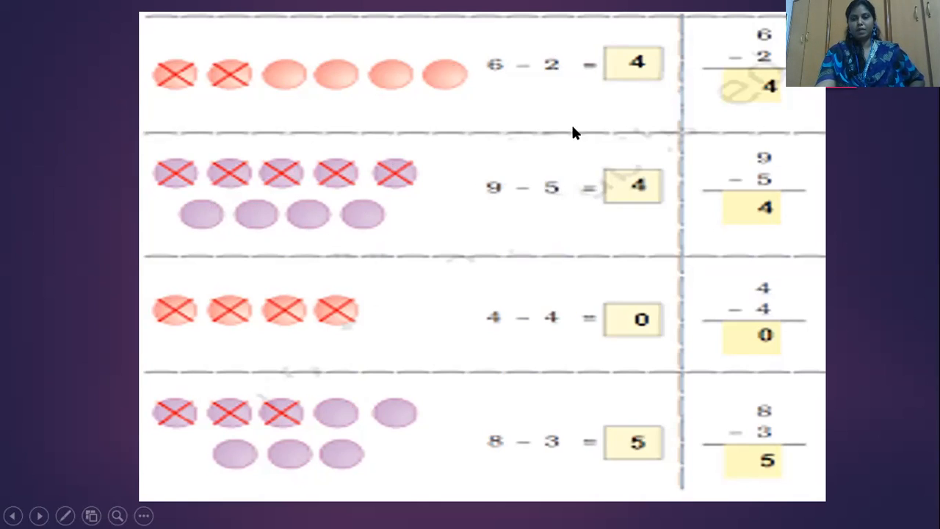
pyautogui.moveTo(423, 198)
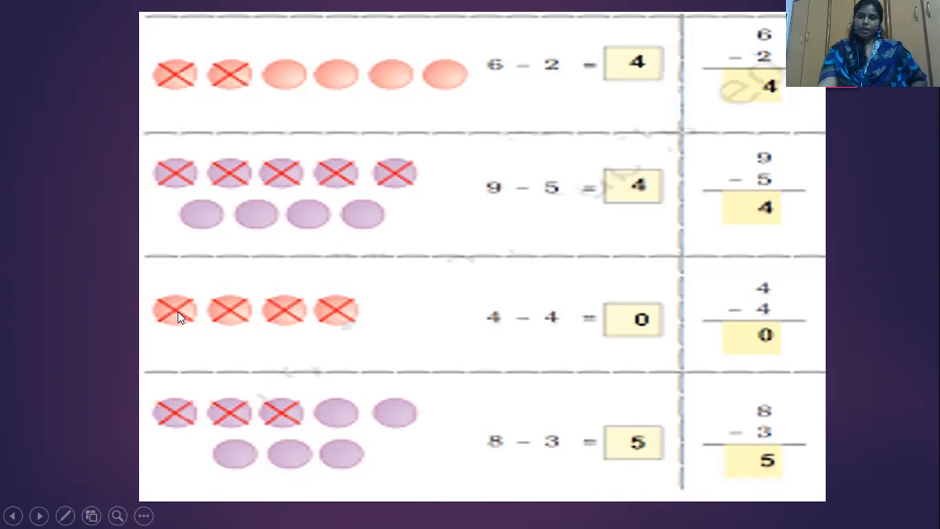
pyautogui.moveTo(252, 324)
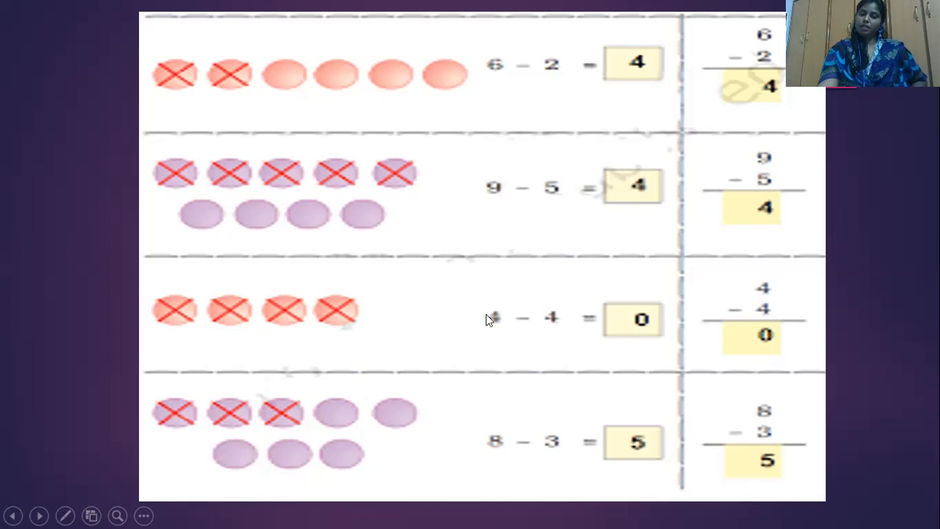
pyautogui.moveTo(549, 313)
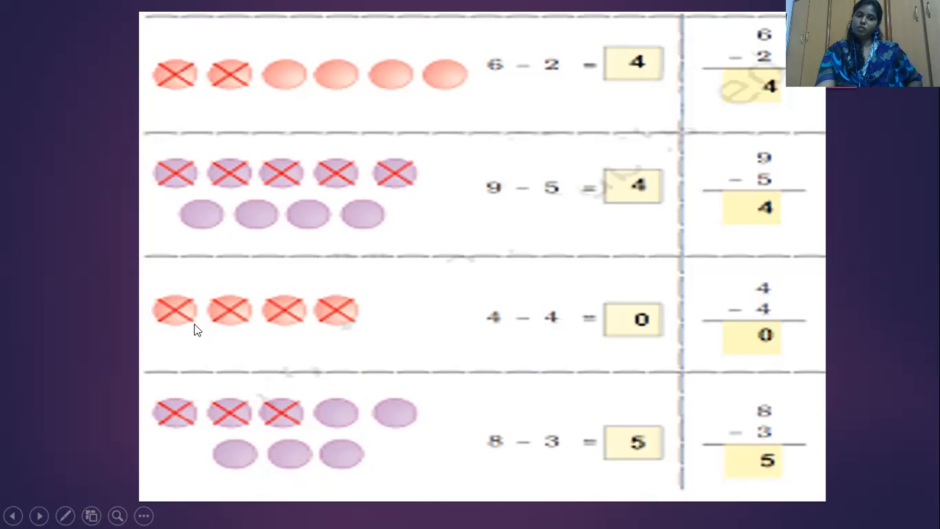
pyautogui.moveTo(375, 329)
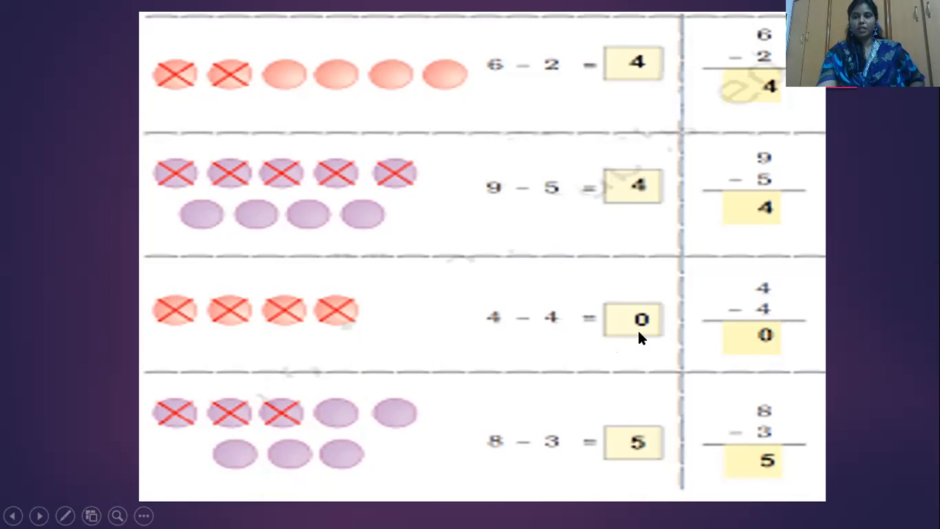
pyautogui.moveTo(639, 330)
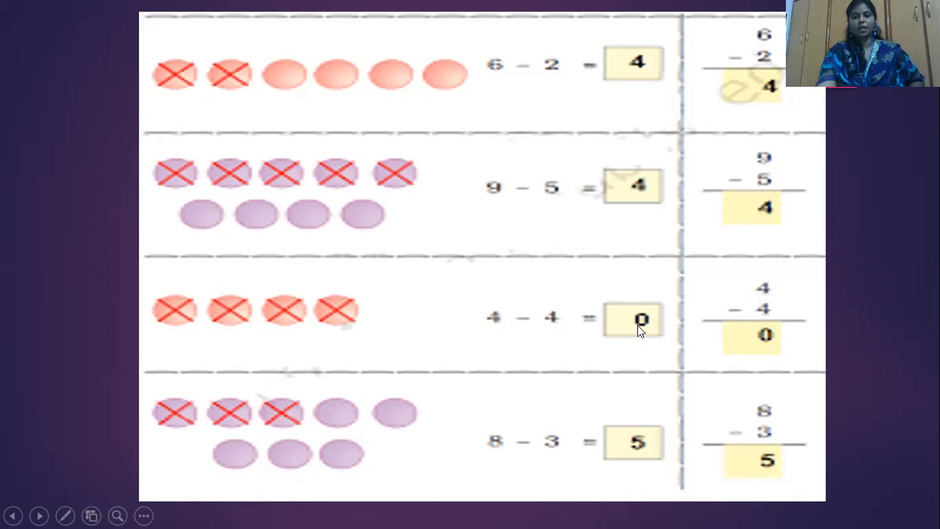
pyautogui.moveTo(645, 332)
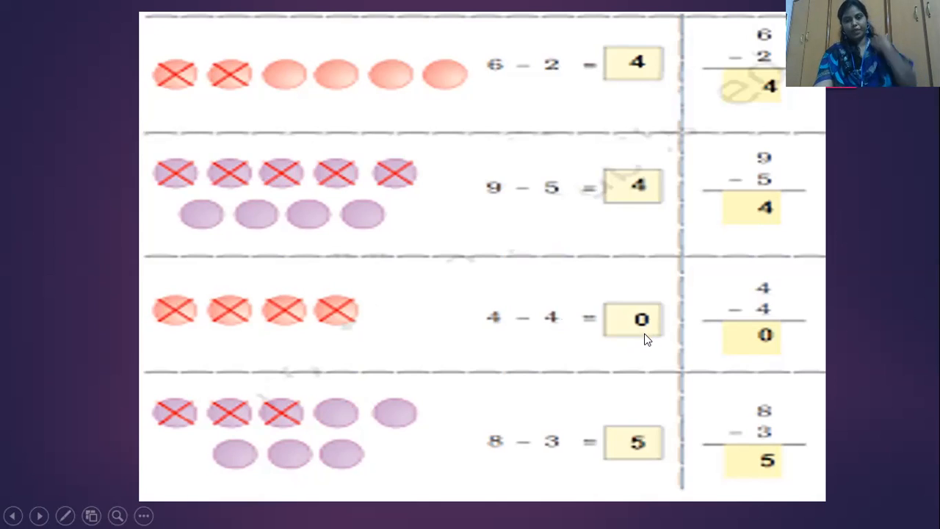
pyautogui.moveTo(98, 401)
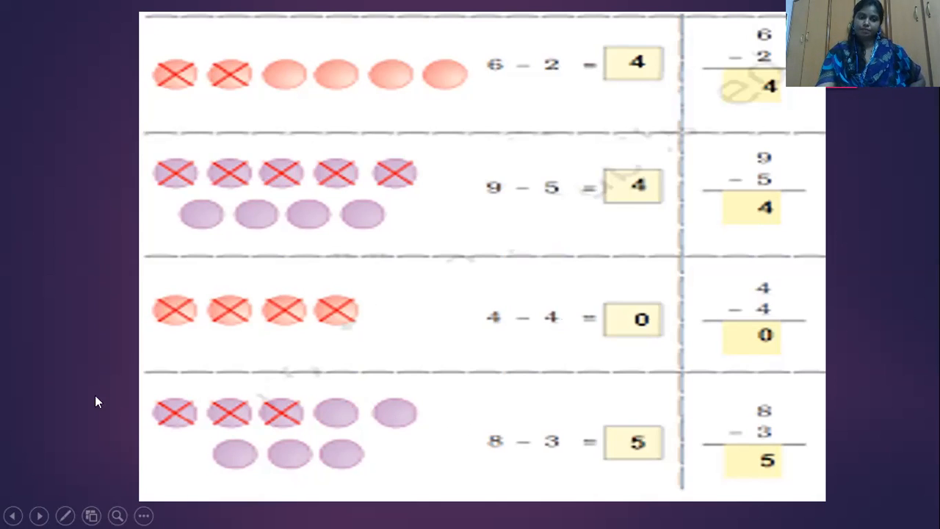
pyautogui.moveTo(184, 418)
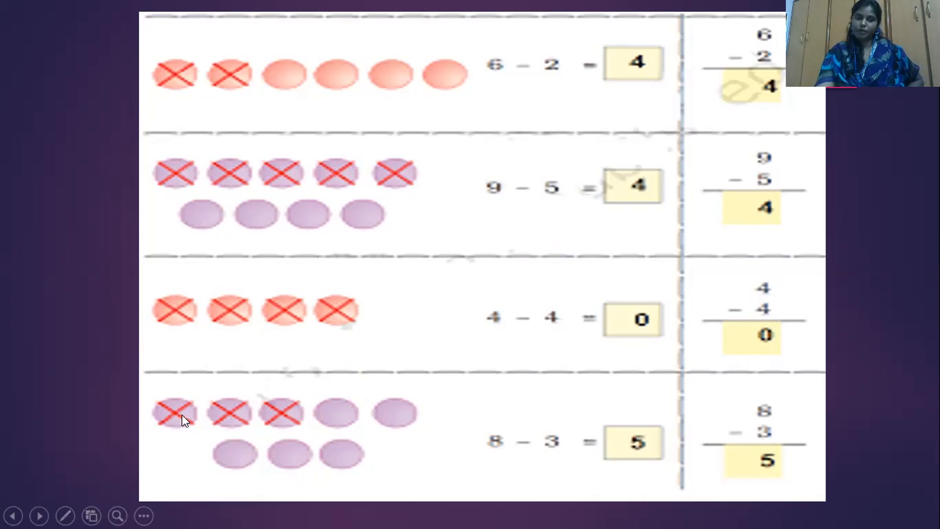
pyautogui.moveTo(386, 428)
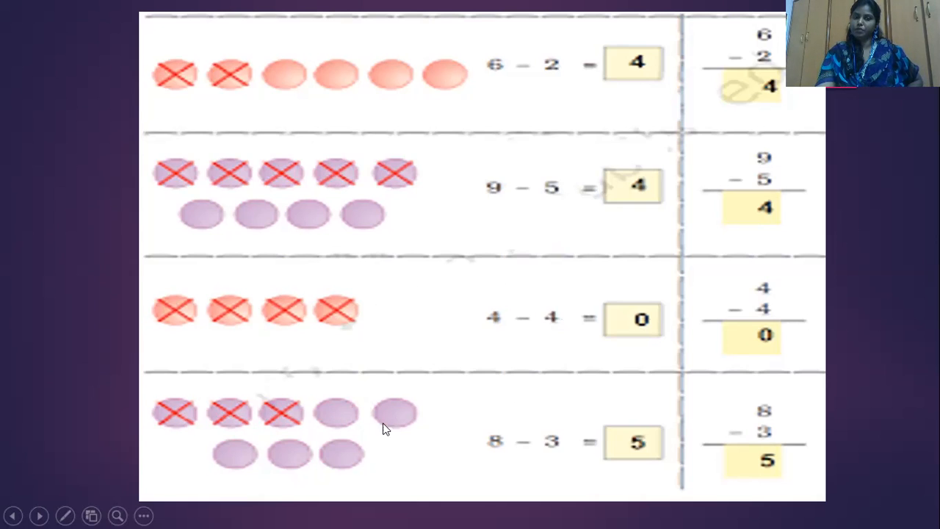
pyautogui.moveTo(356, 467)
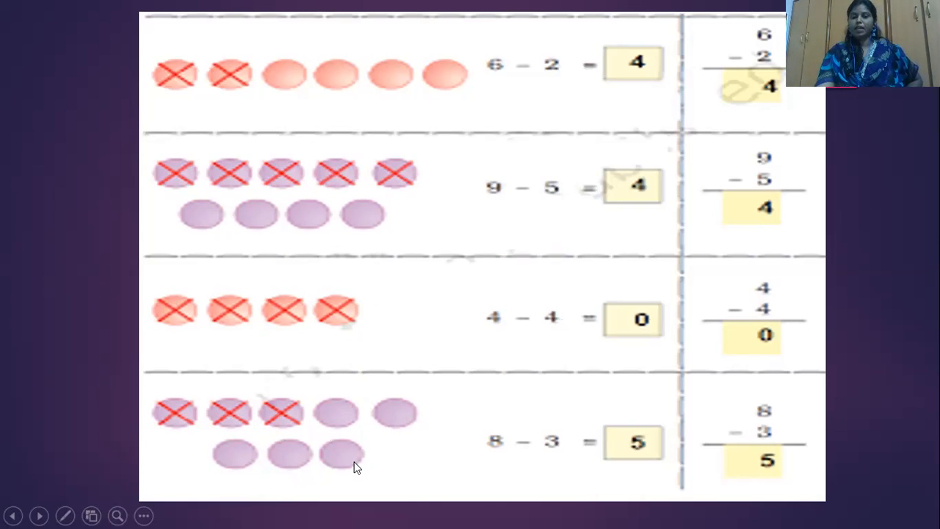
pyautogui.moveTo(502, 422)
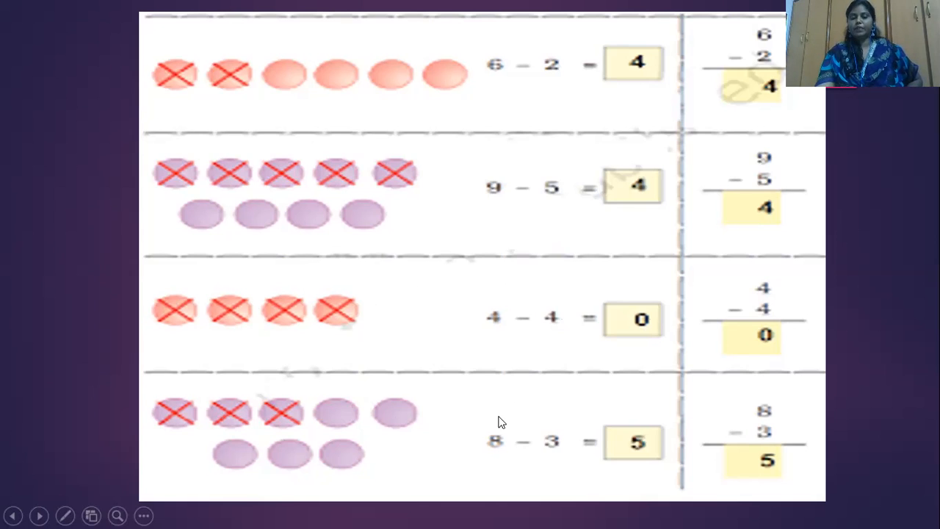
pyautogui.moveTo(506, 437)
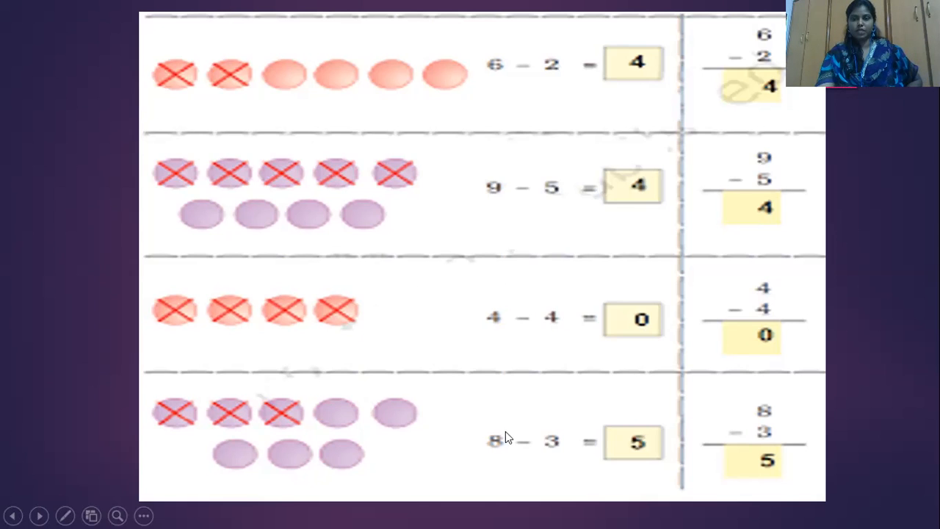
pyautogui.moveTo(216, 439)
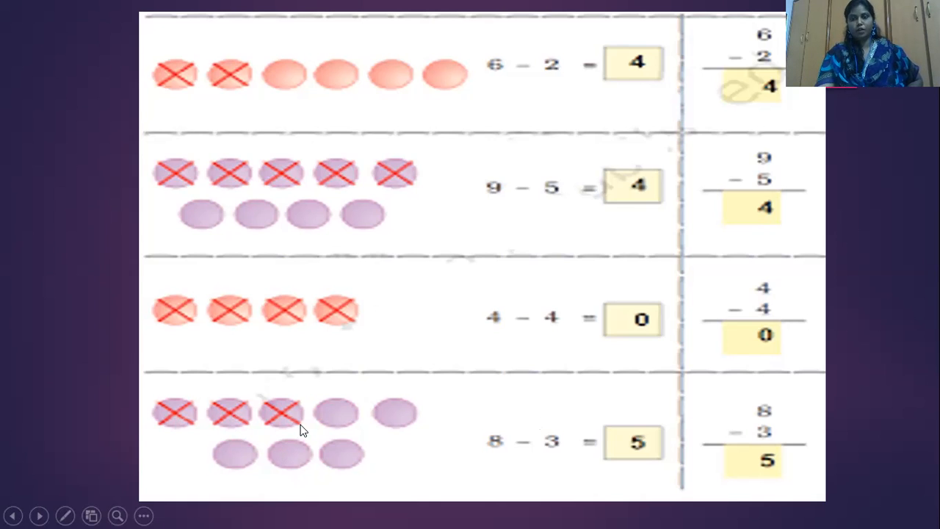
pyautogui.moveTo(397, 408)
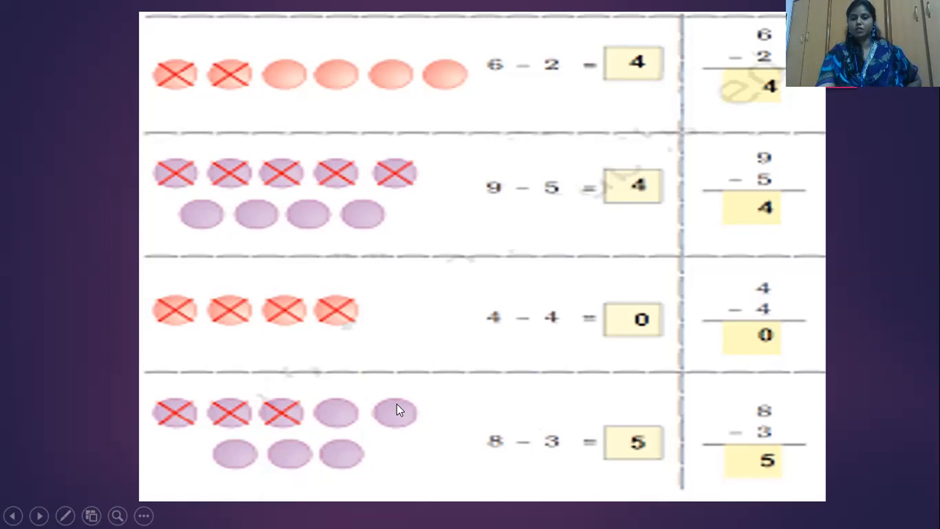
pyautogui.moveTo(339, 469)
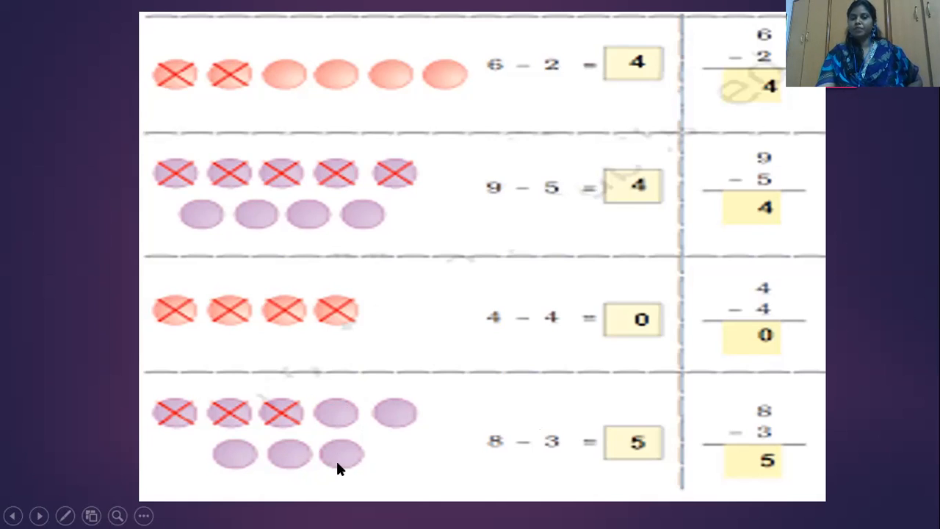
pyautogui.moveTo(535, 442)
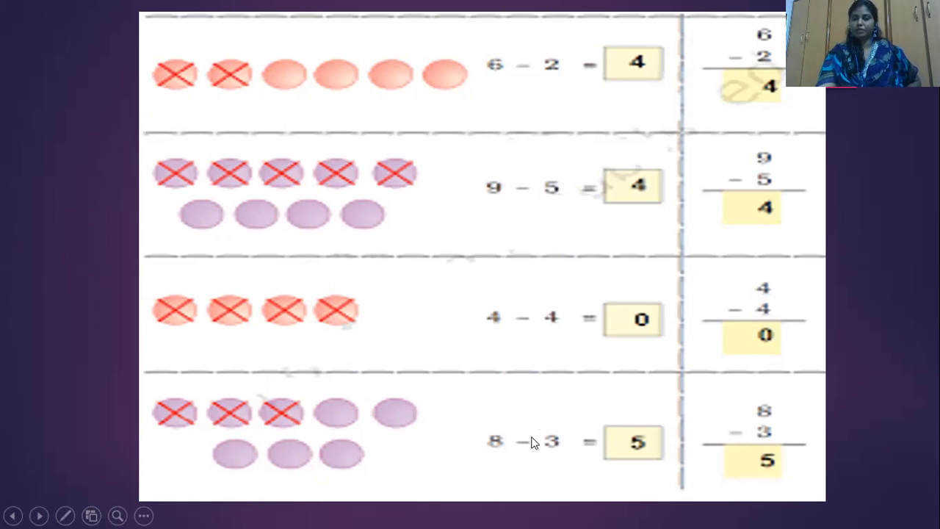
pyautogui.moveTo(699, 460)
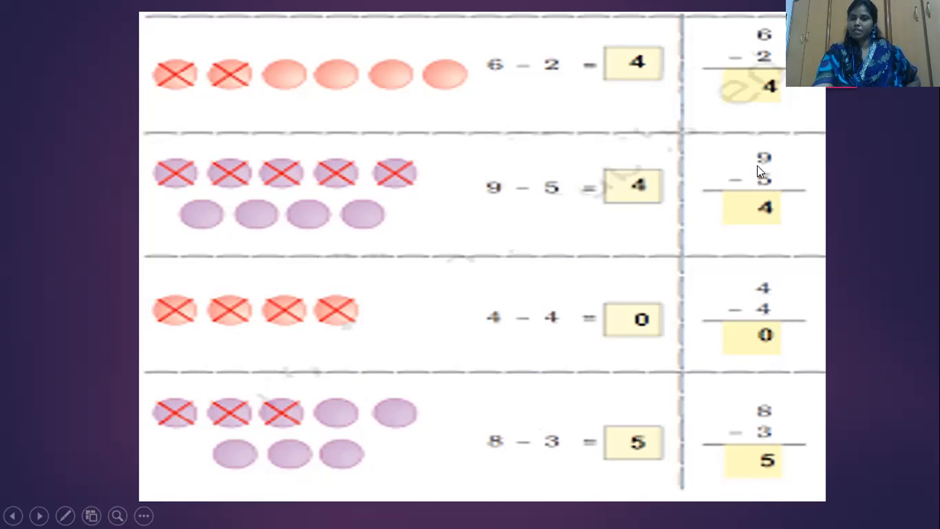
pyautogui.moveTo(765, 183)
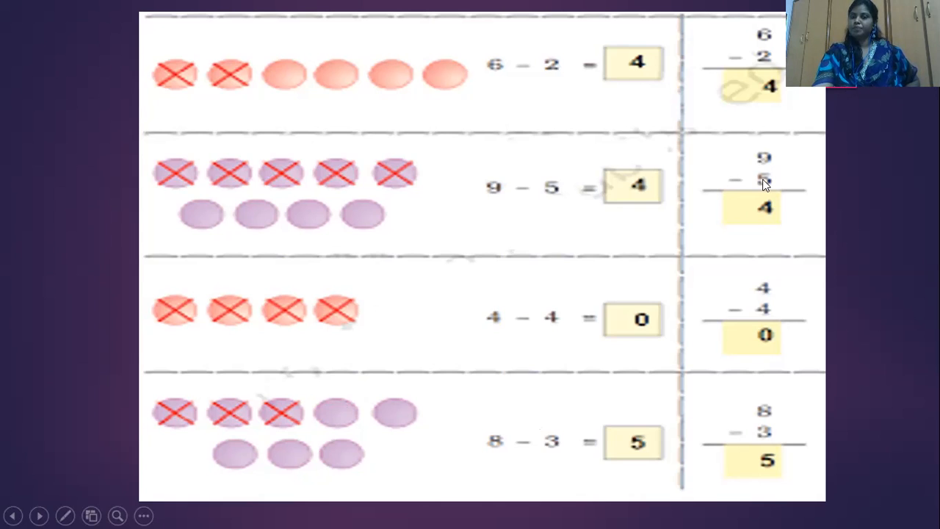
pyautogui.moveTo(768, 211)
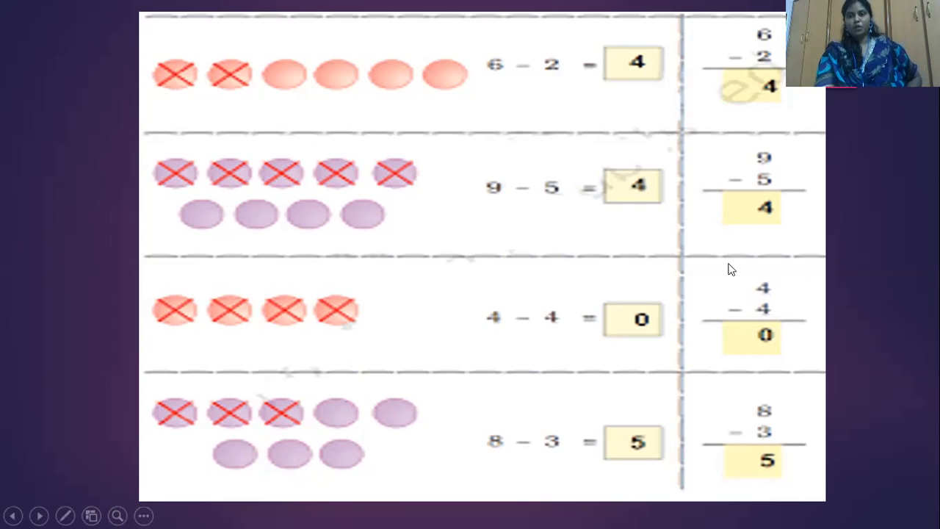
pyautogui.moveTo(771, 363)
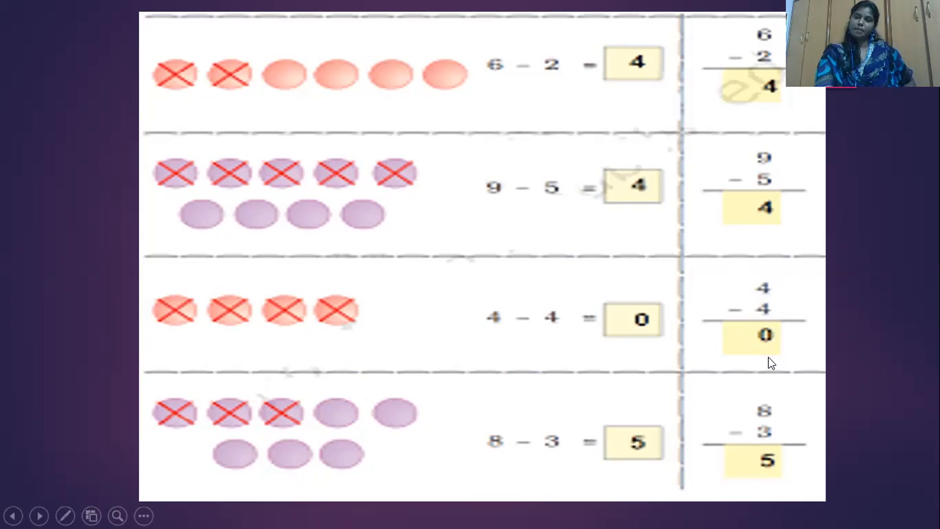
pyautogui.moveTo(769, 395)
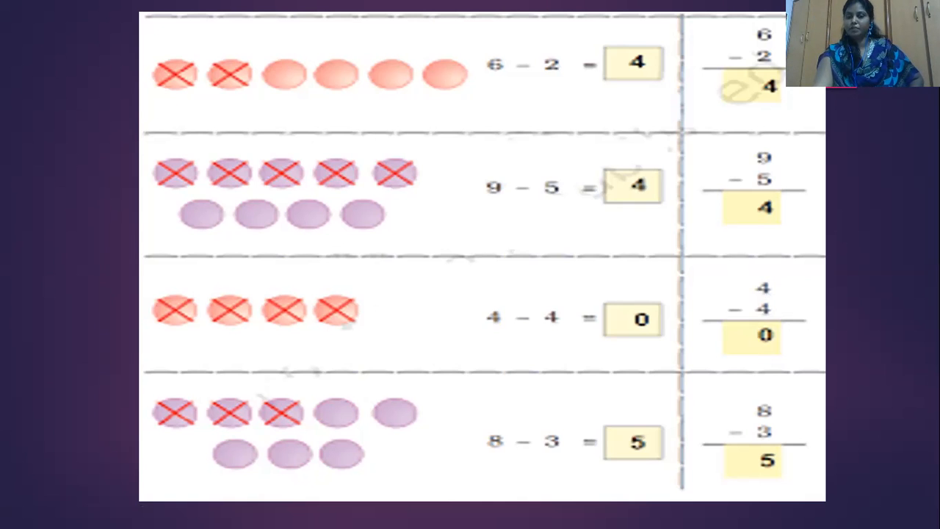
# Advance the slideshow to the frog slide showing the vertical 5 − 2 = 3 subtraction.
pyautogui.click(39, 515)
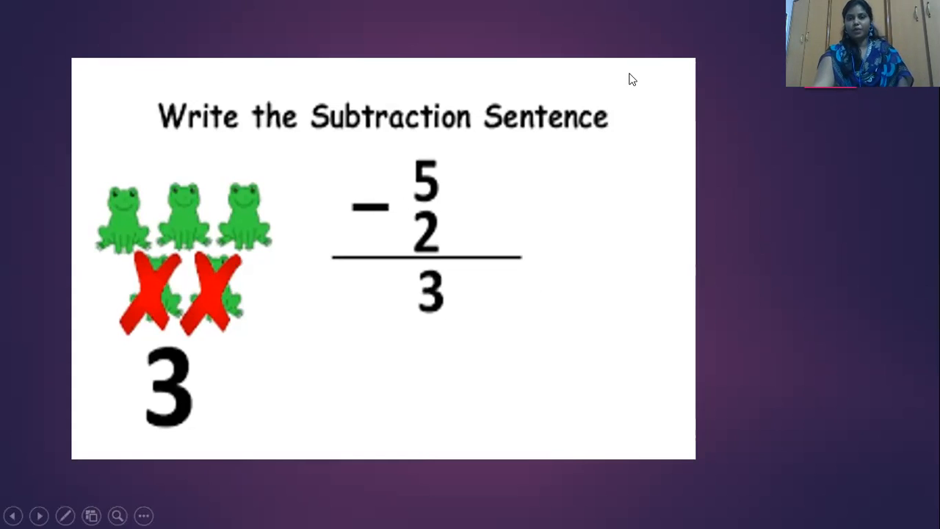
pyautogui.moveTo(582, 43)
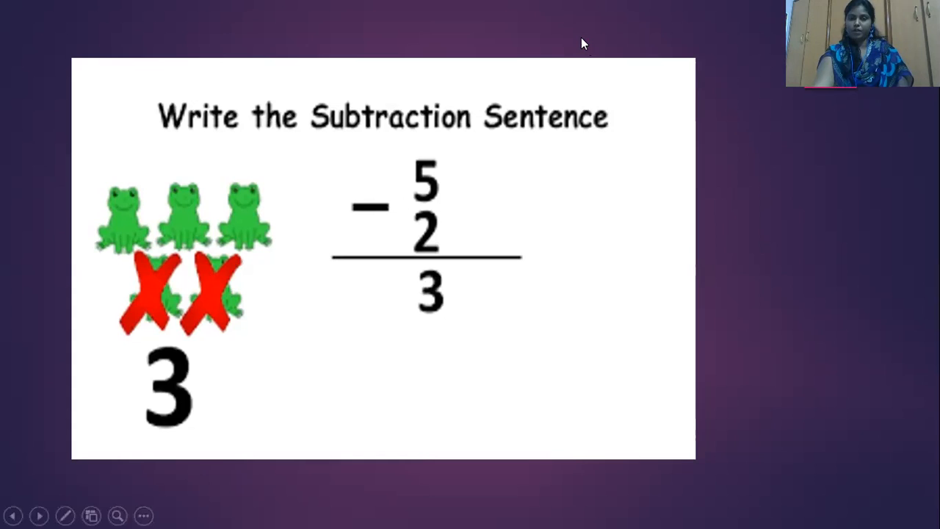